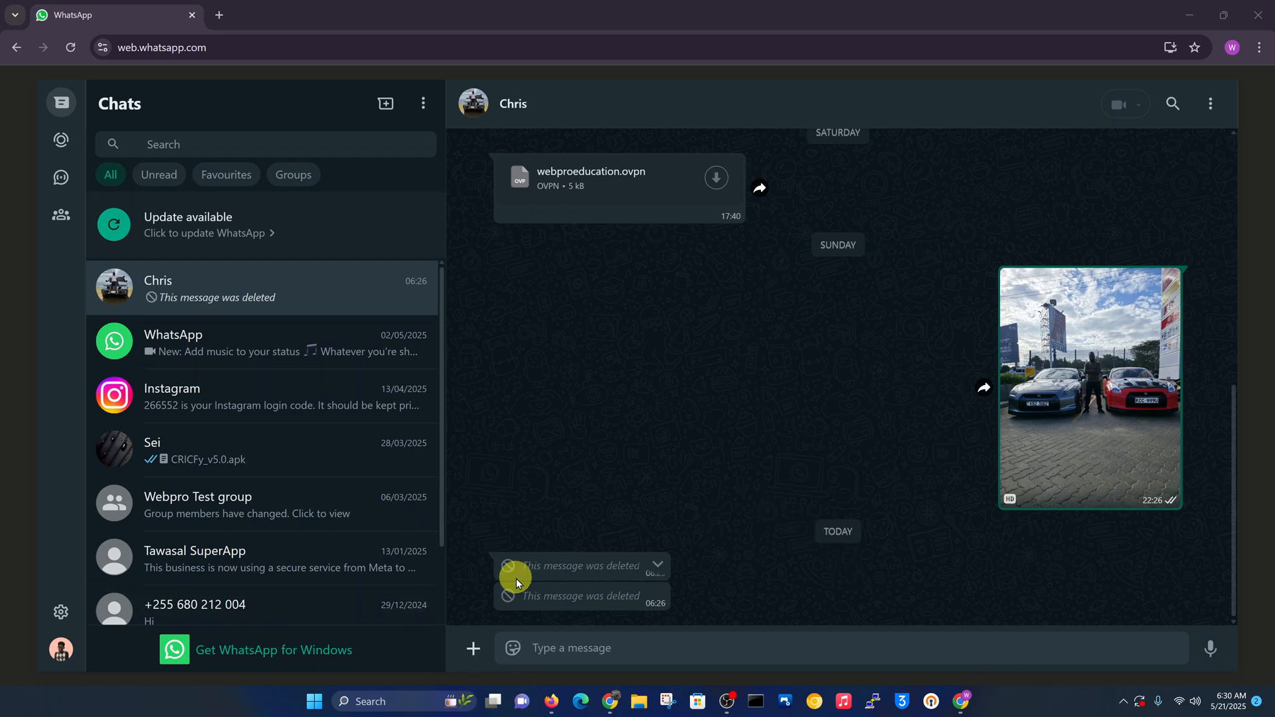
{"action": "mouse_move", "coordinate": [731, 582]}
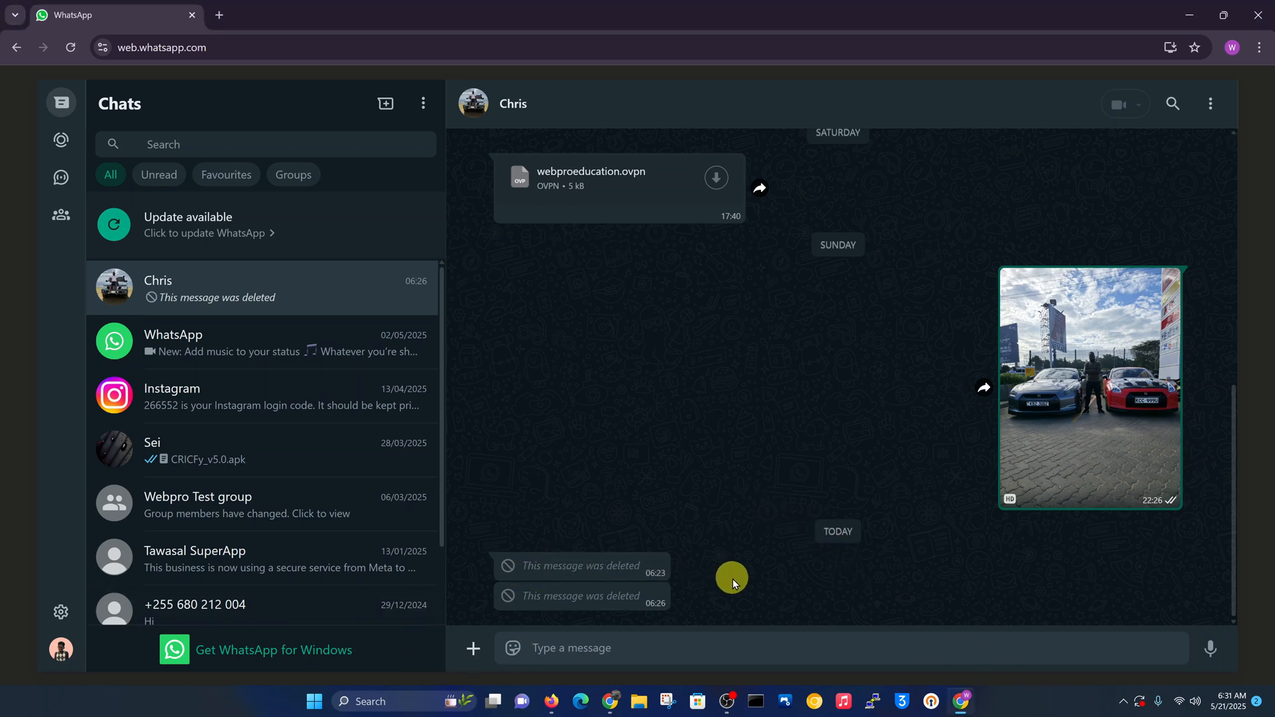
{"action": "mouse_move", "coordinate": [772, 594]}
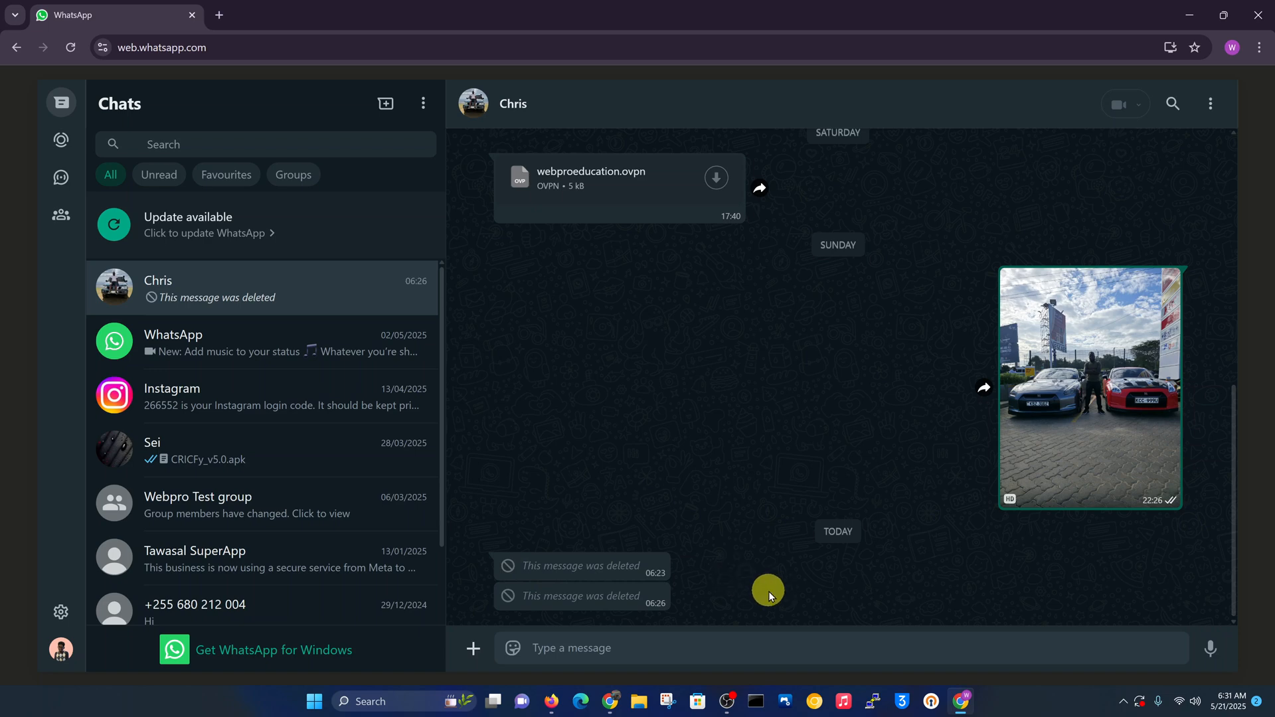
{"action": "mouse_move", "coordinate": [240, 154]}
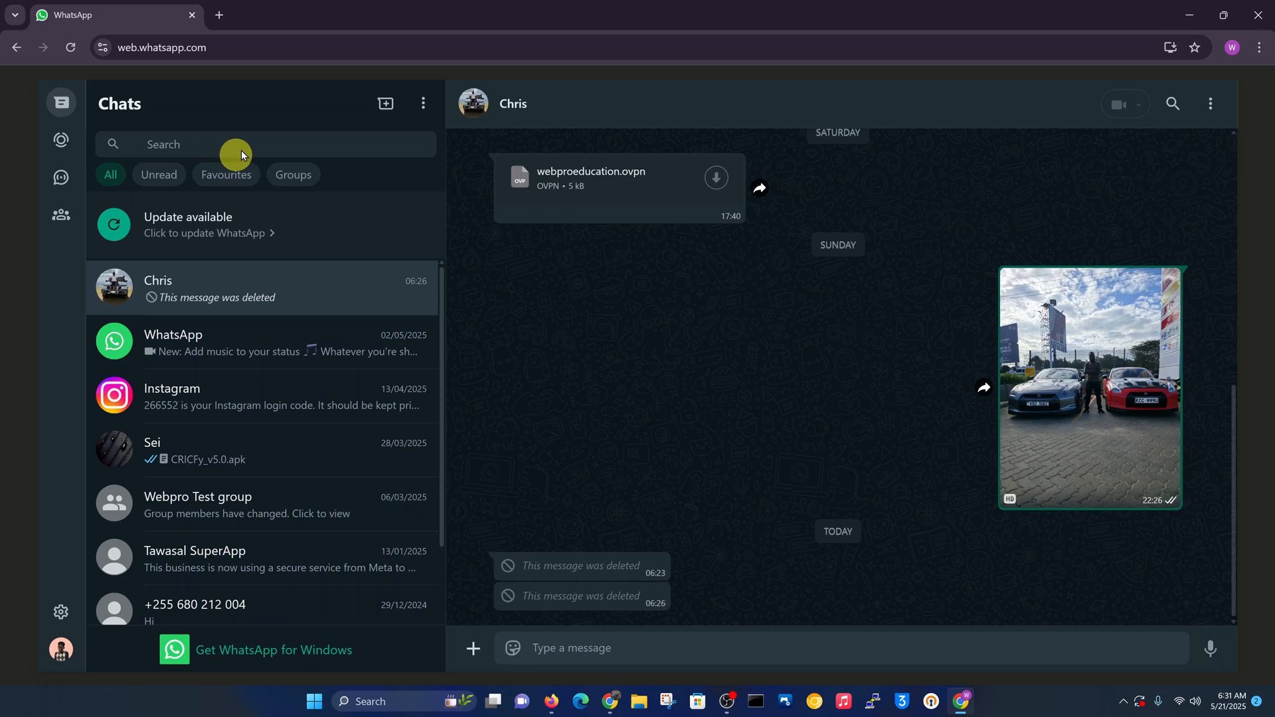
{"action": "mouse_move", "coordinate": [219, 15]}
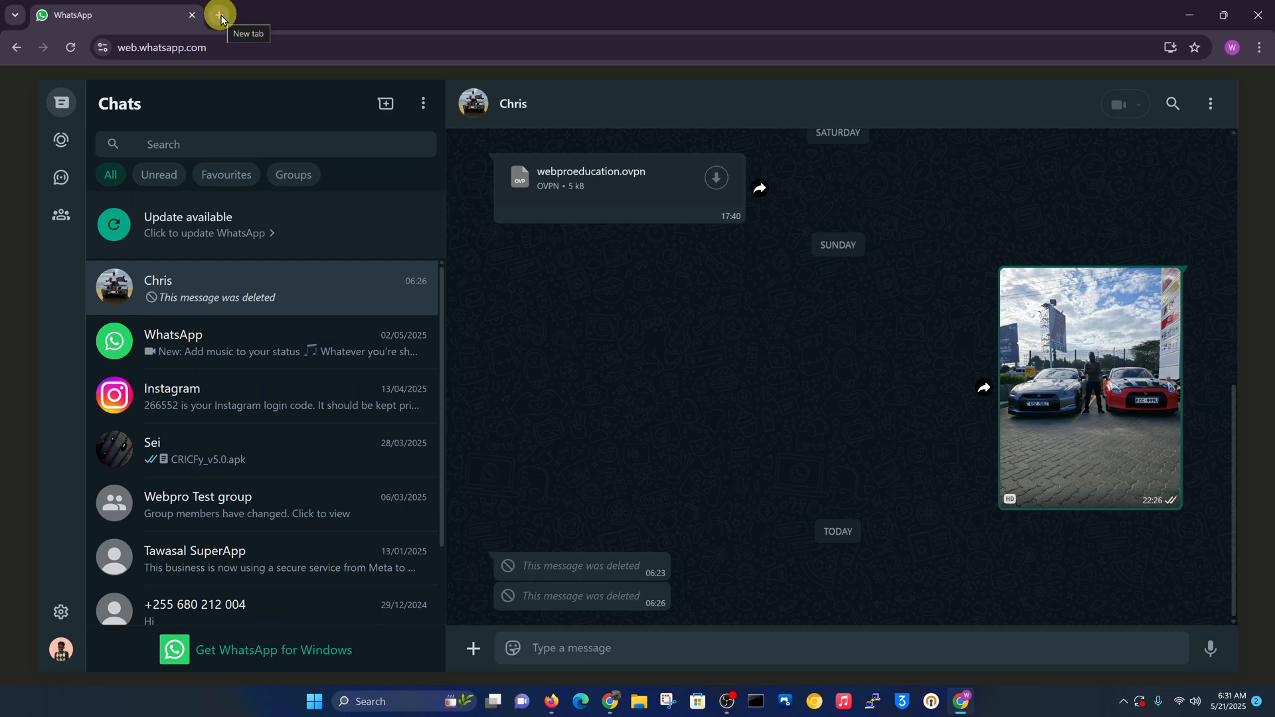
Step: Search Google for 'chrome extensions' in a new browser tab
{"action": "left_click", "coordinate": [220, 15]}
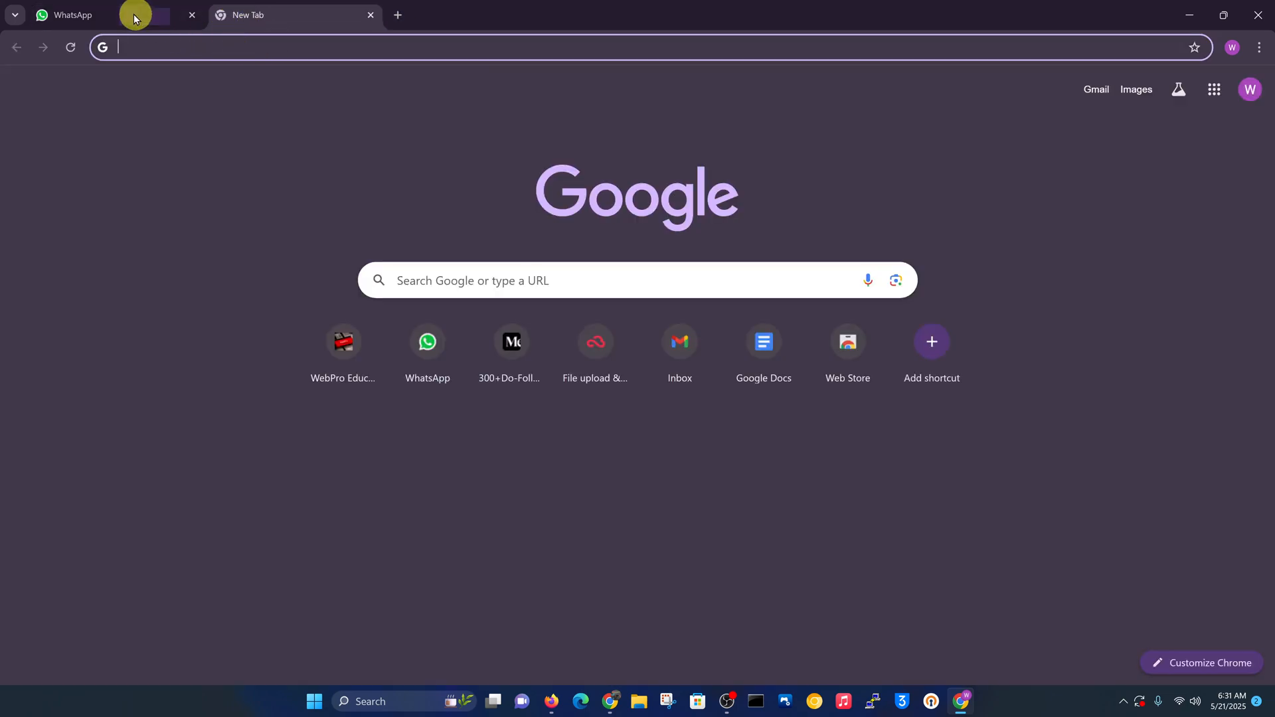
{"action": "mouse_move", "coordinate": [292, 47]}
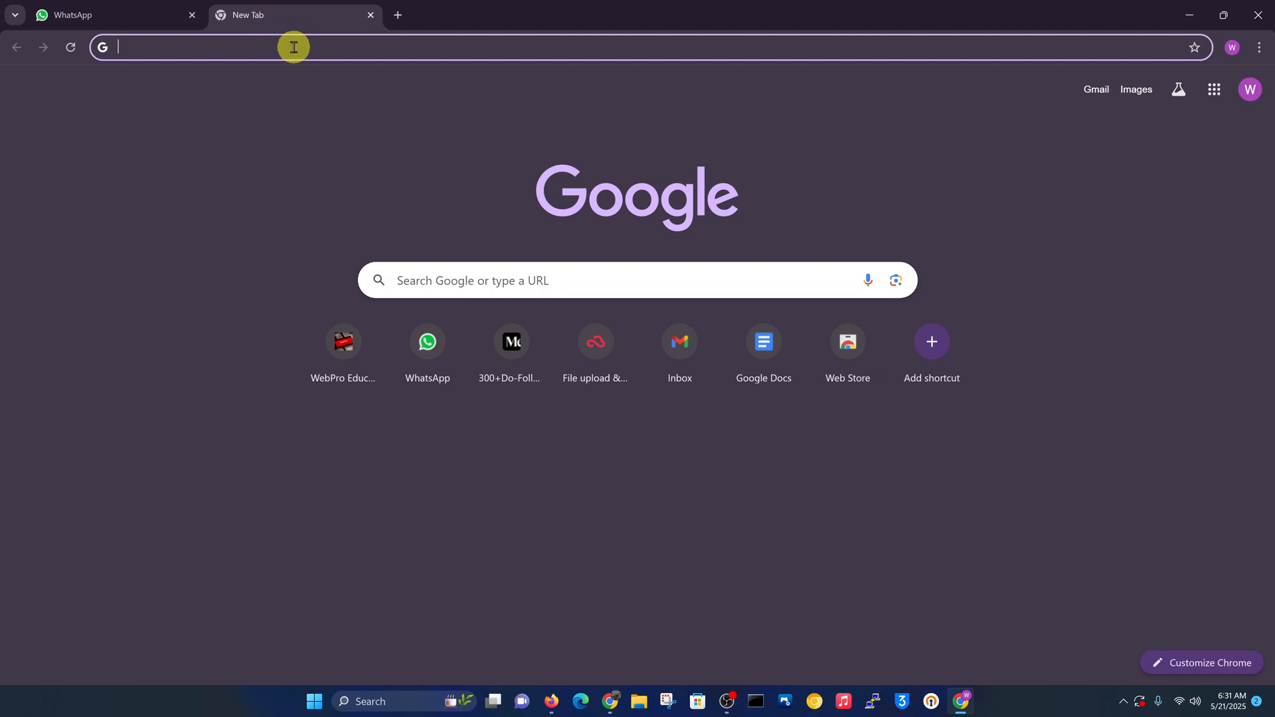
{"action": "type", "text": "chro"}
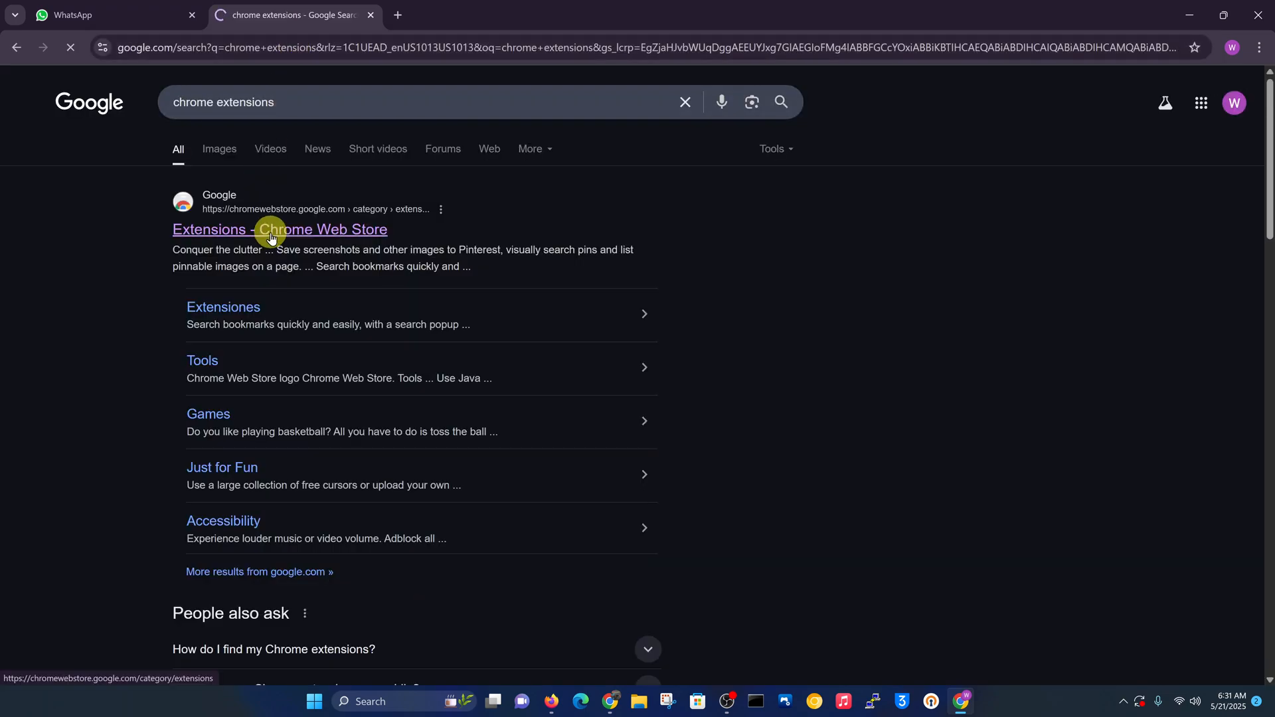
Step: In the Chrome Web Store, search 'WA' and open WA Web Plus by Elbruz Technologies
{"action": "left_click", "coordinate": [280, 230]}
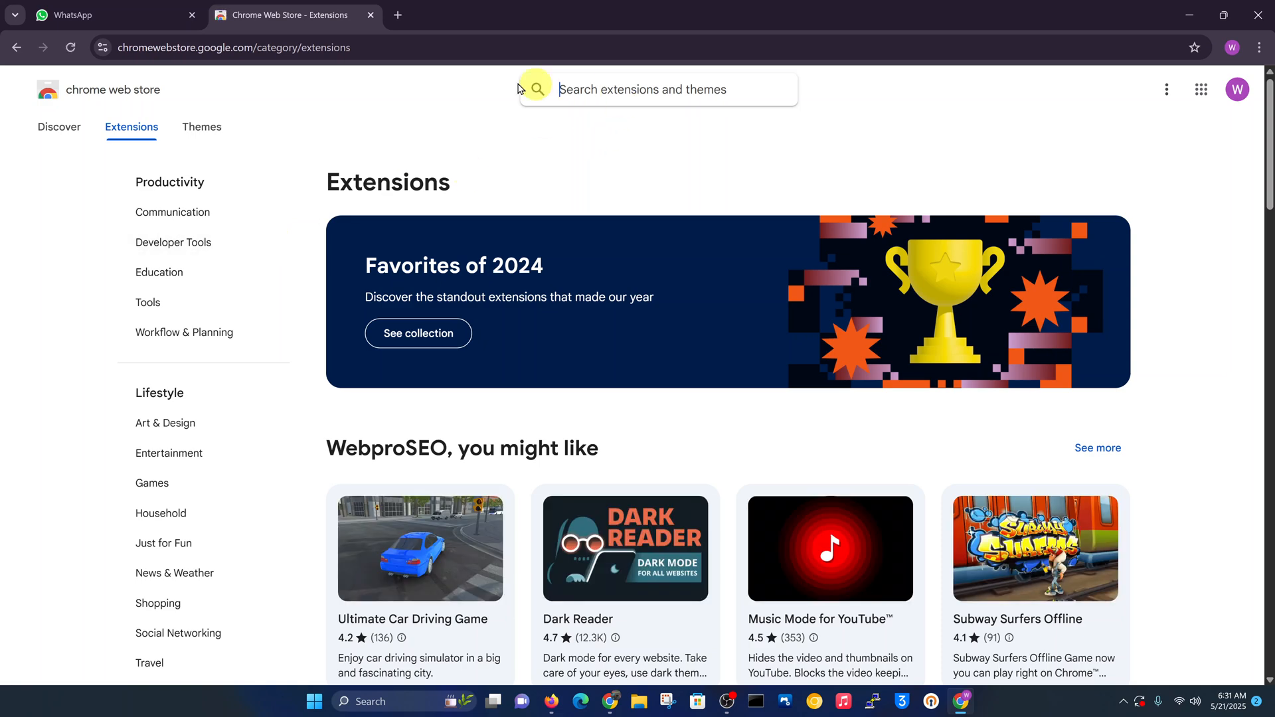
{"action": "scroll", "scroll_direction": "down", "scroll_amount": 3}
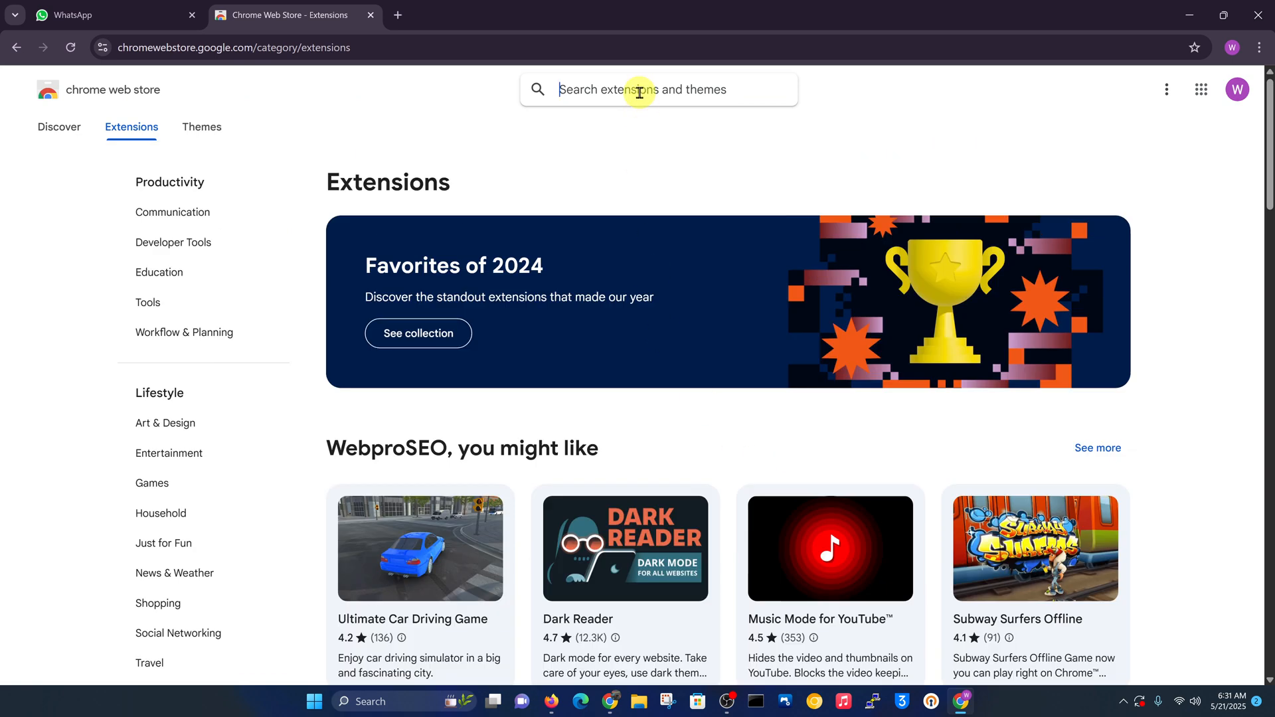
{"action": "type", "text": "W"}
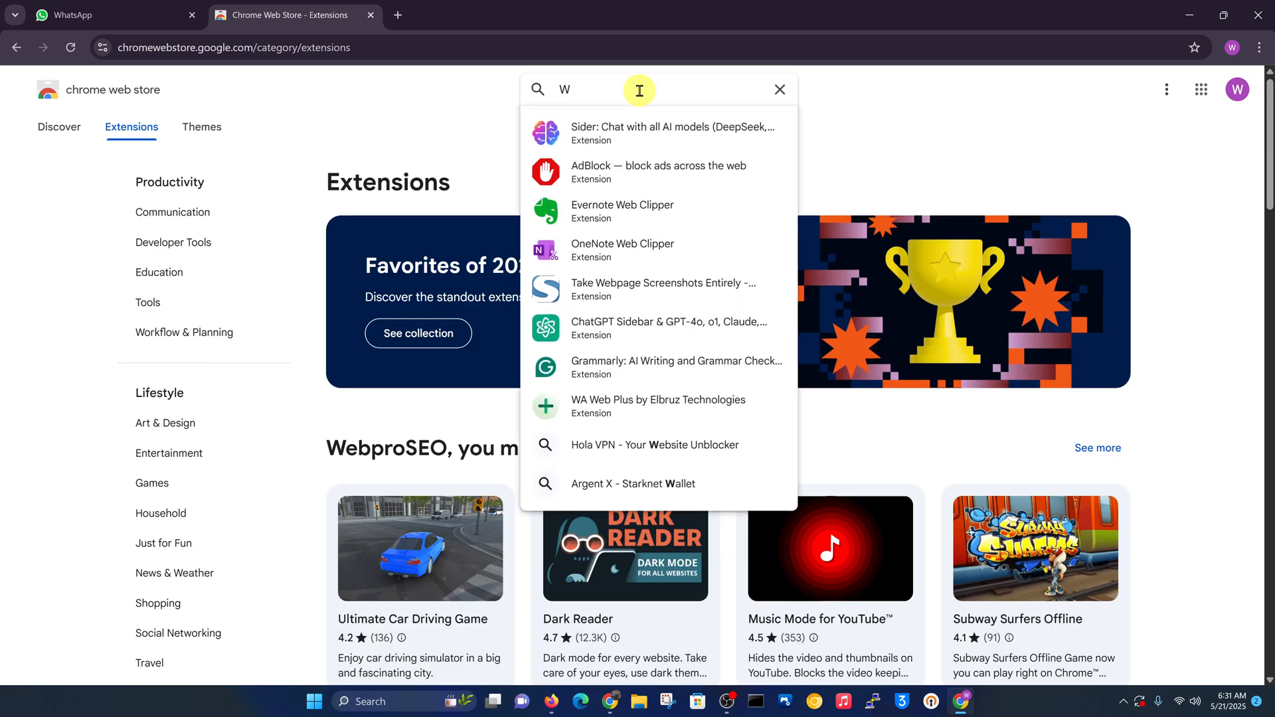
{"action": "type", "text": "A"}
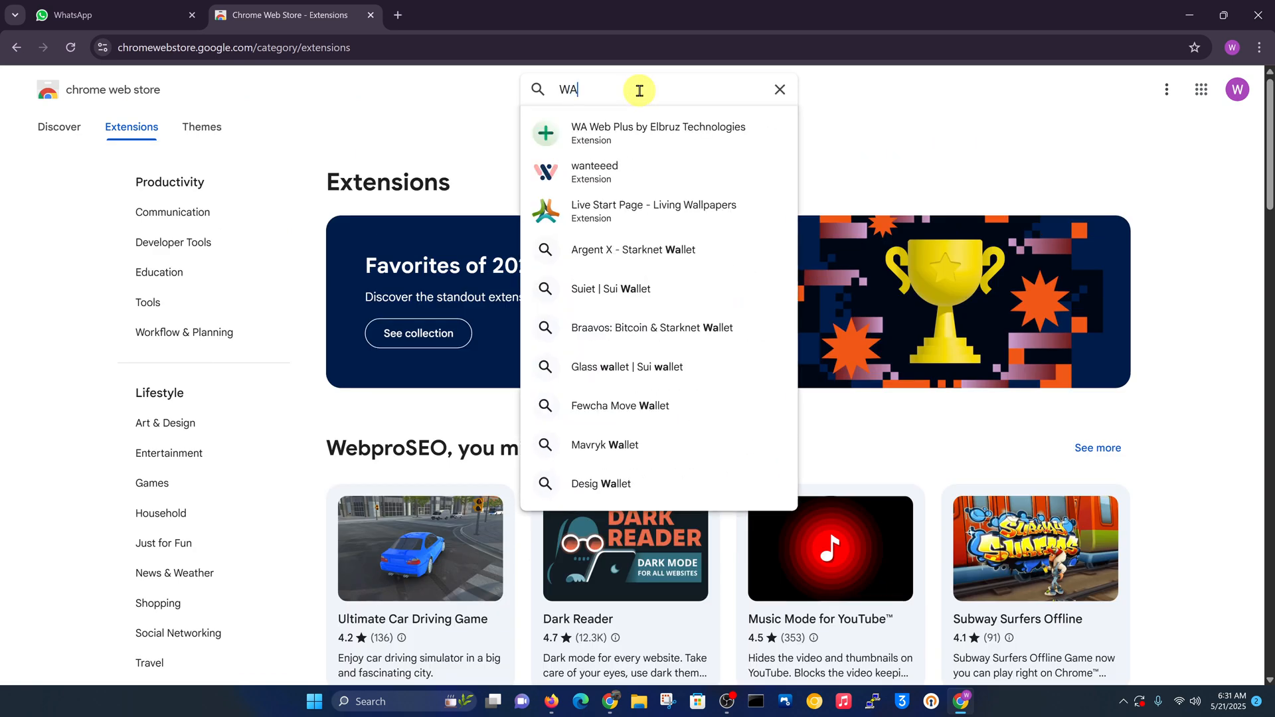
{"action": "mouse_move", "coordinate": [655, 153]}
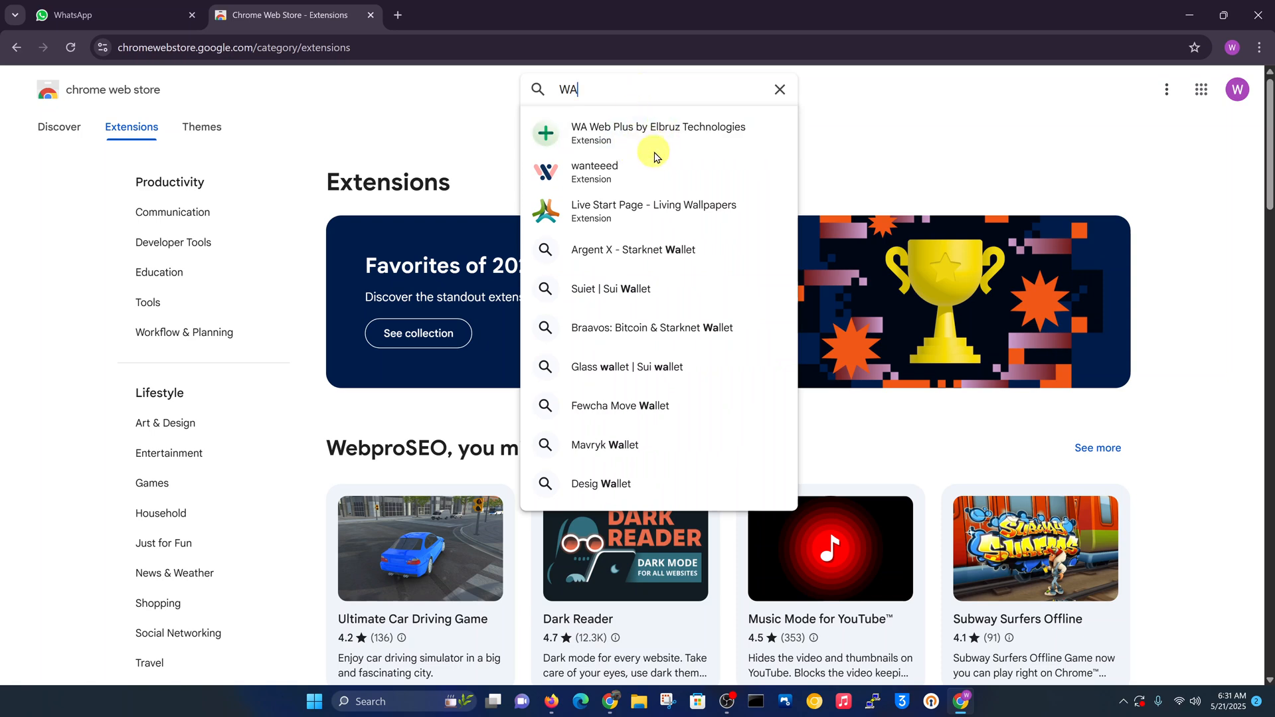
{"action": "left_click", "coordinate": [657, 133]}
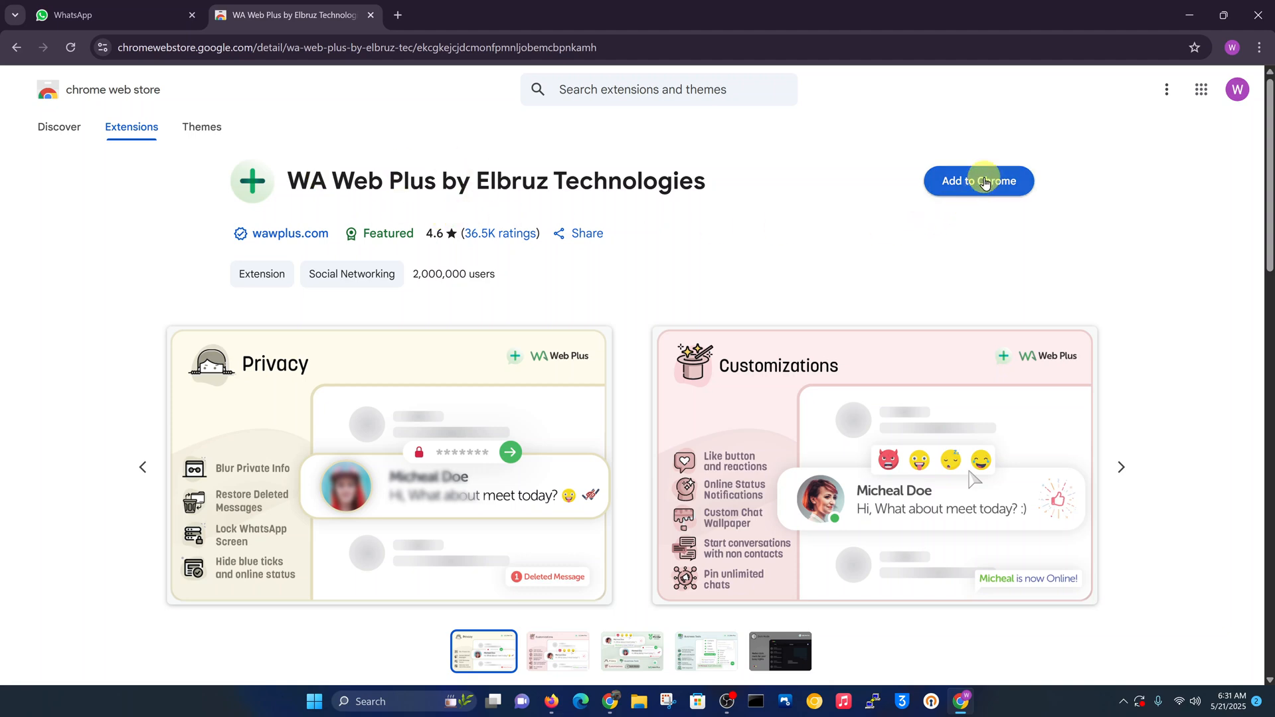
Step: Add WA Web Plus to Chrome, check it among installed extensions, and return to WhatsApp Web
{"action": "left_click", "coordinate": [979, 181]}
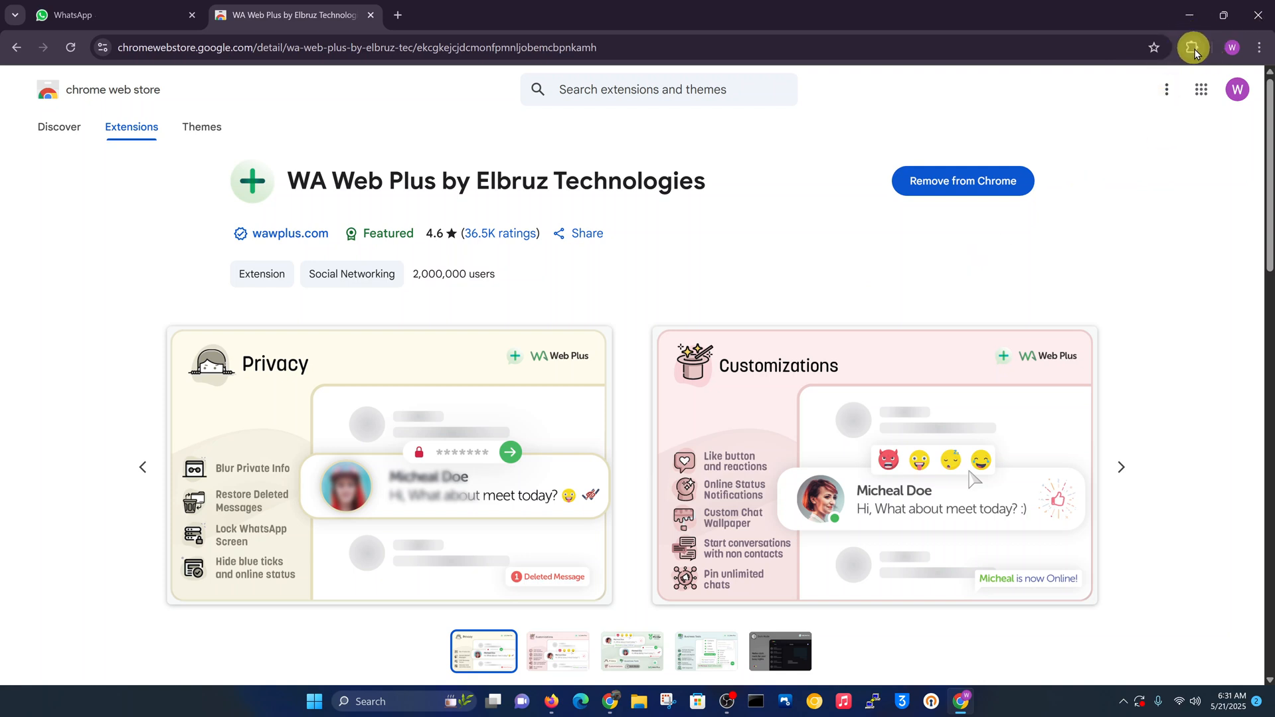
{"action": "left_click", "coordinate": [1193, 48]}
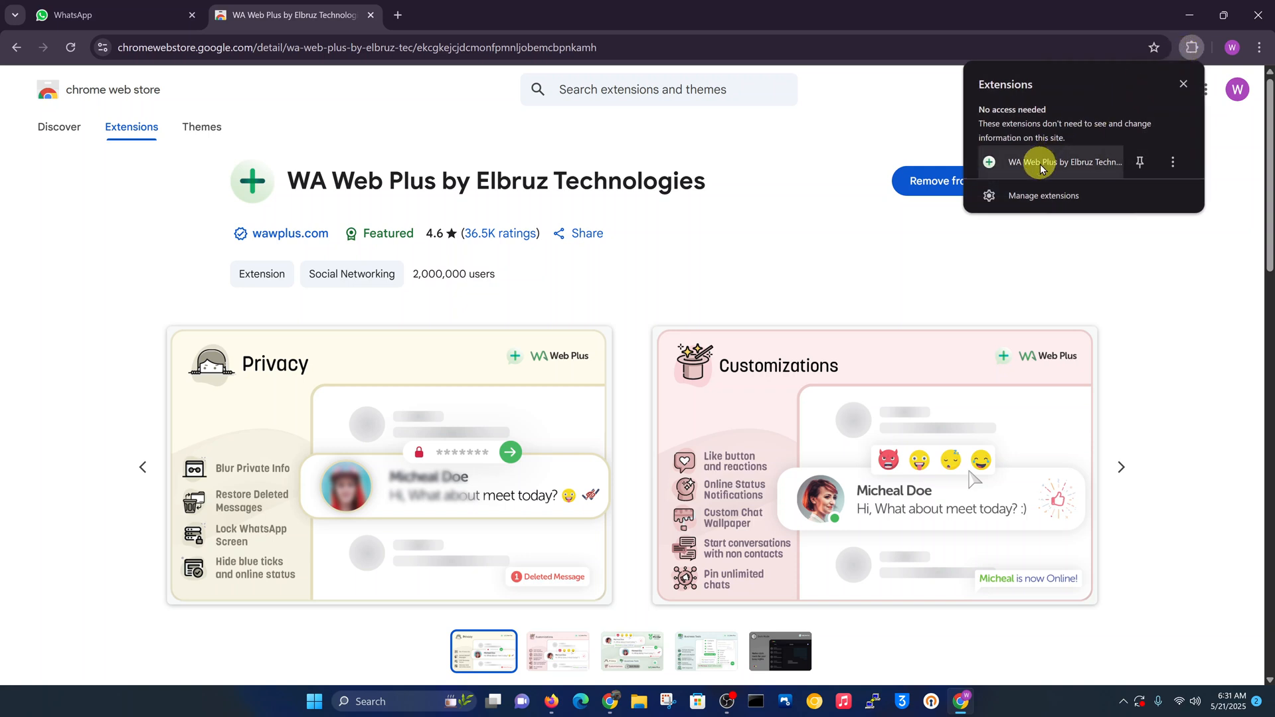
{"action": "mouse_move", "coordinate": [1056, 162]}
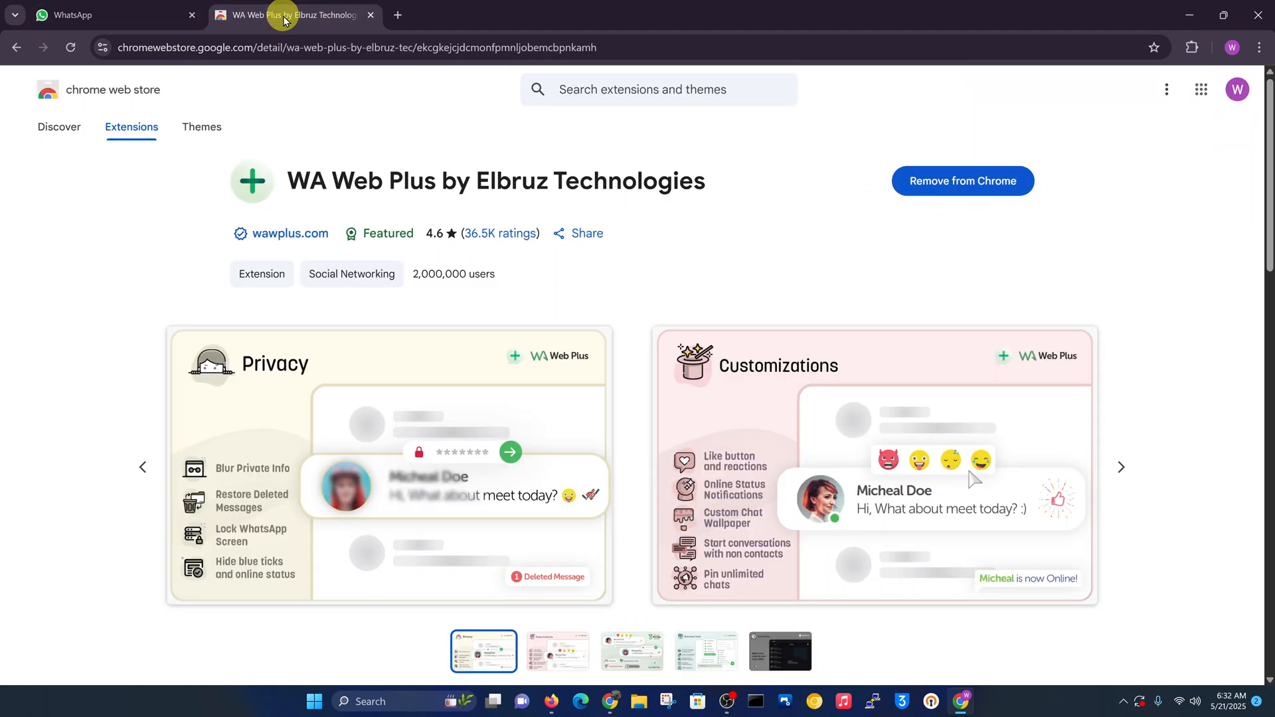
{"action": "left_click", "coordinate": [106, 15]}
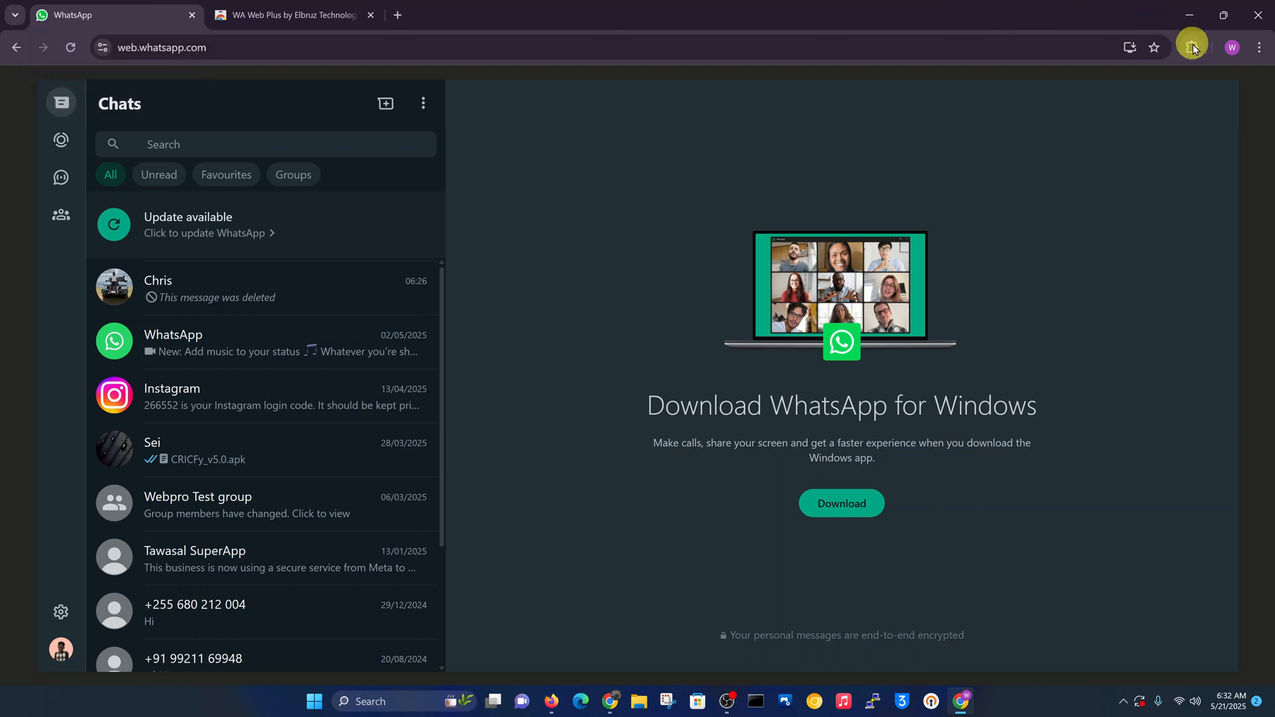
Step: Use the extensions menu so WhatsApp Web reloads with WA Web Plus active on Chris's chat
{"action": "left_click", "coordinate": [1193, 44]}
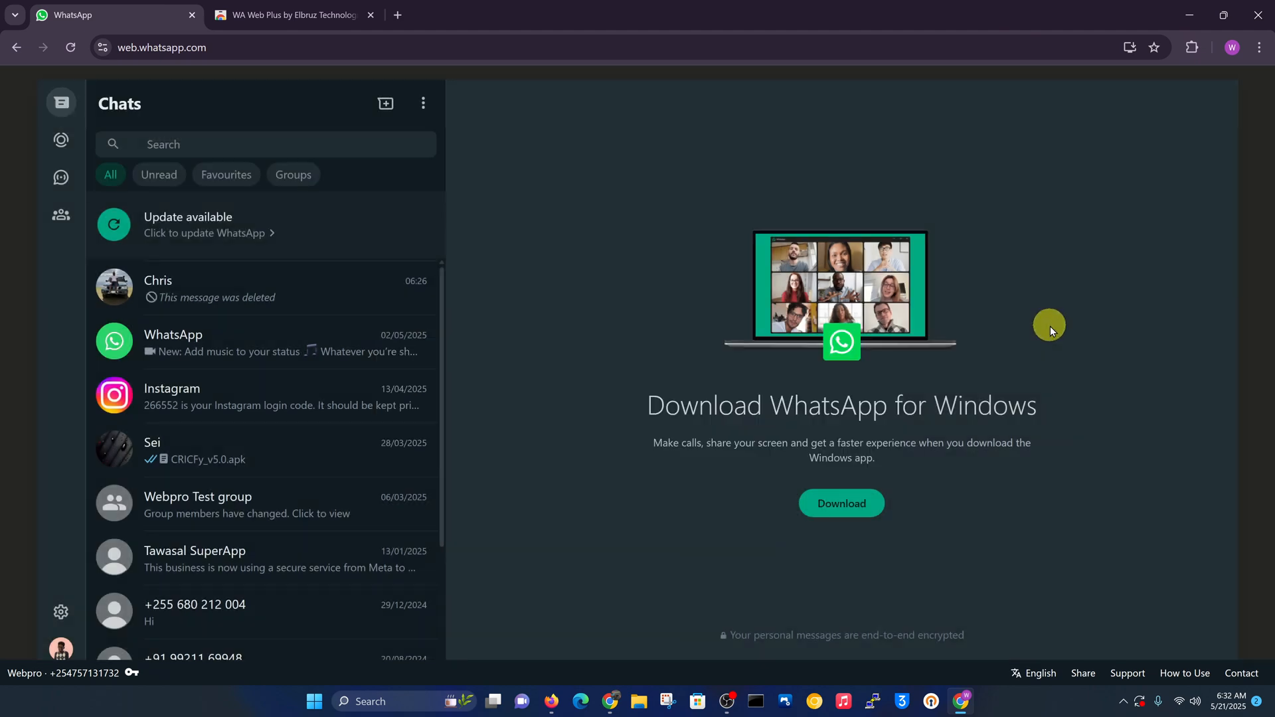
{"action": "left_click", "coordinate": [1193, 48]}
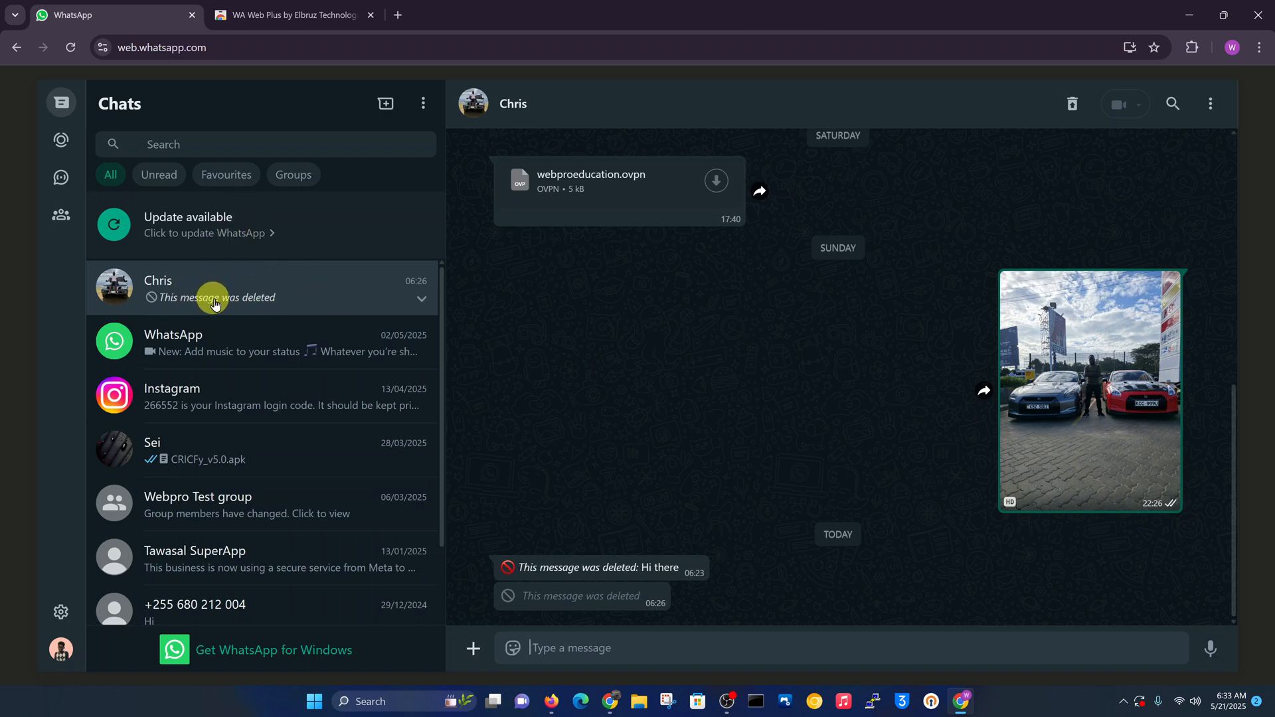
{"action": "mouse_move", "coordinate": [1203, 44]}
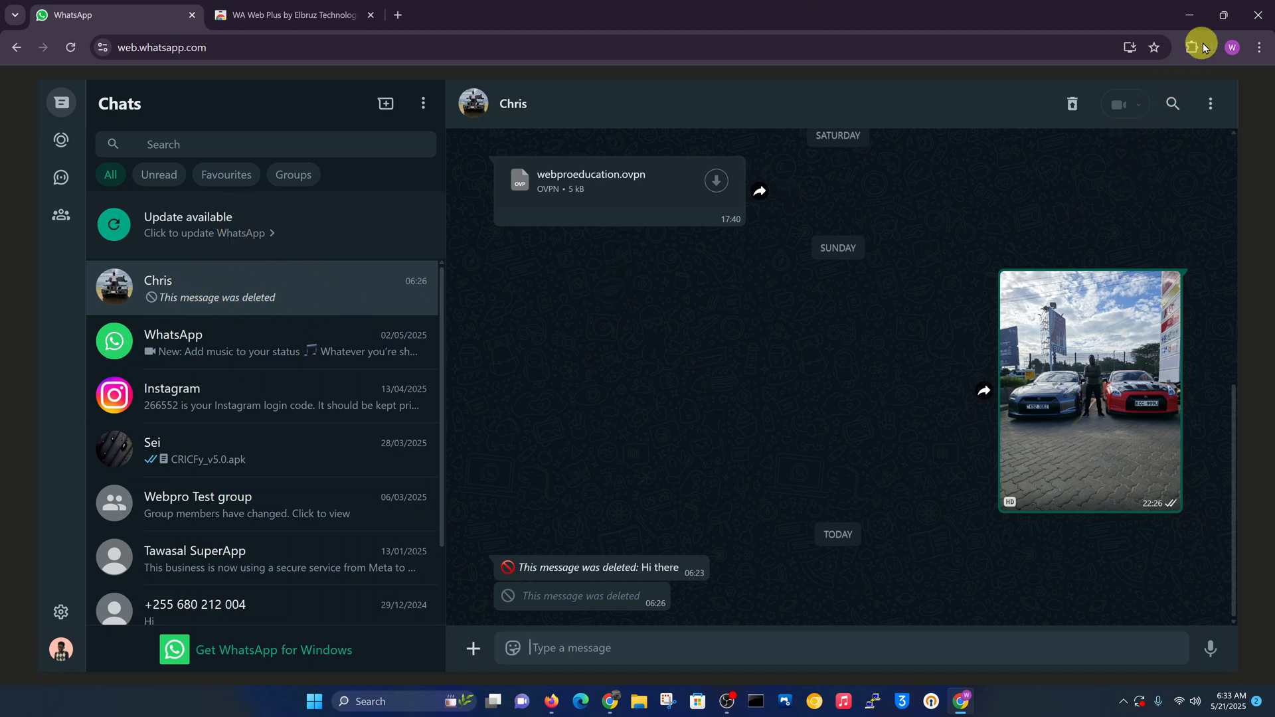
{"action": "left_click", "coordinate": [1190, 48]}
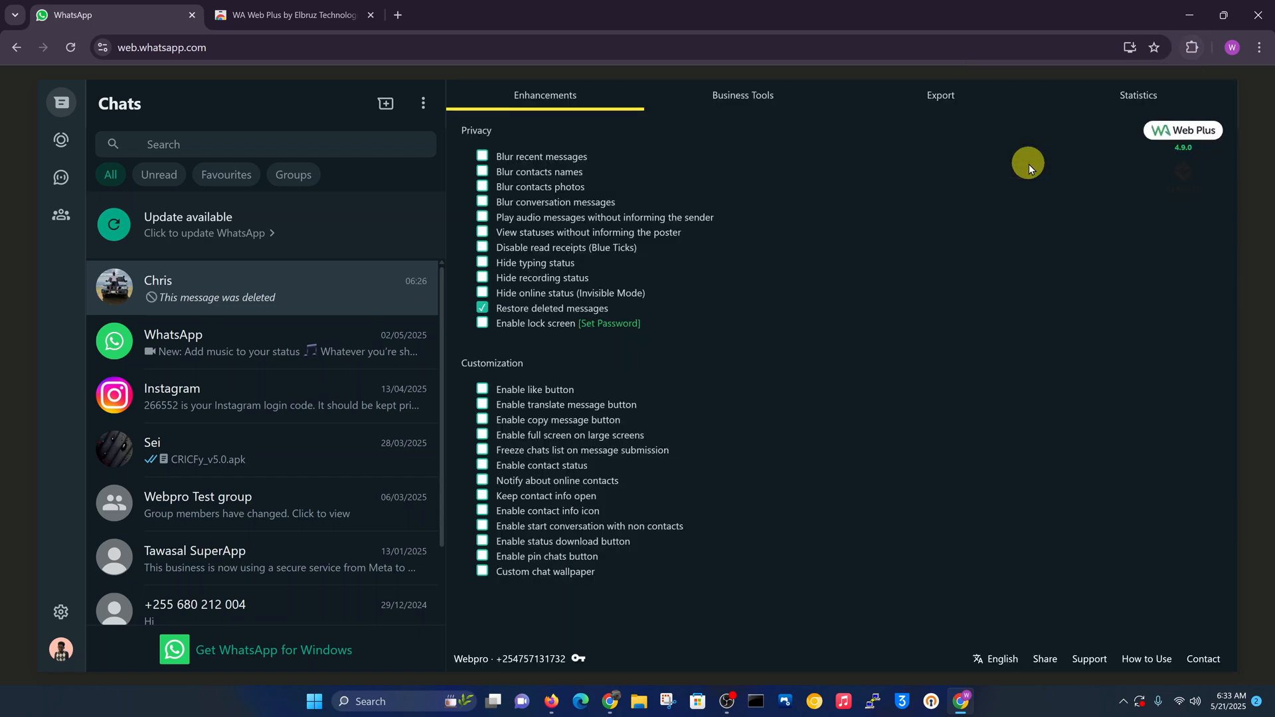
{"action": "mouse_move", "coordinate": [757, 370]}
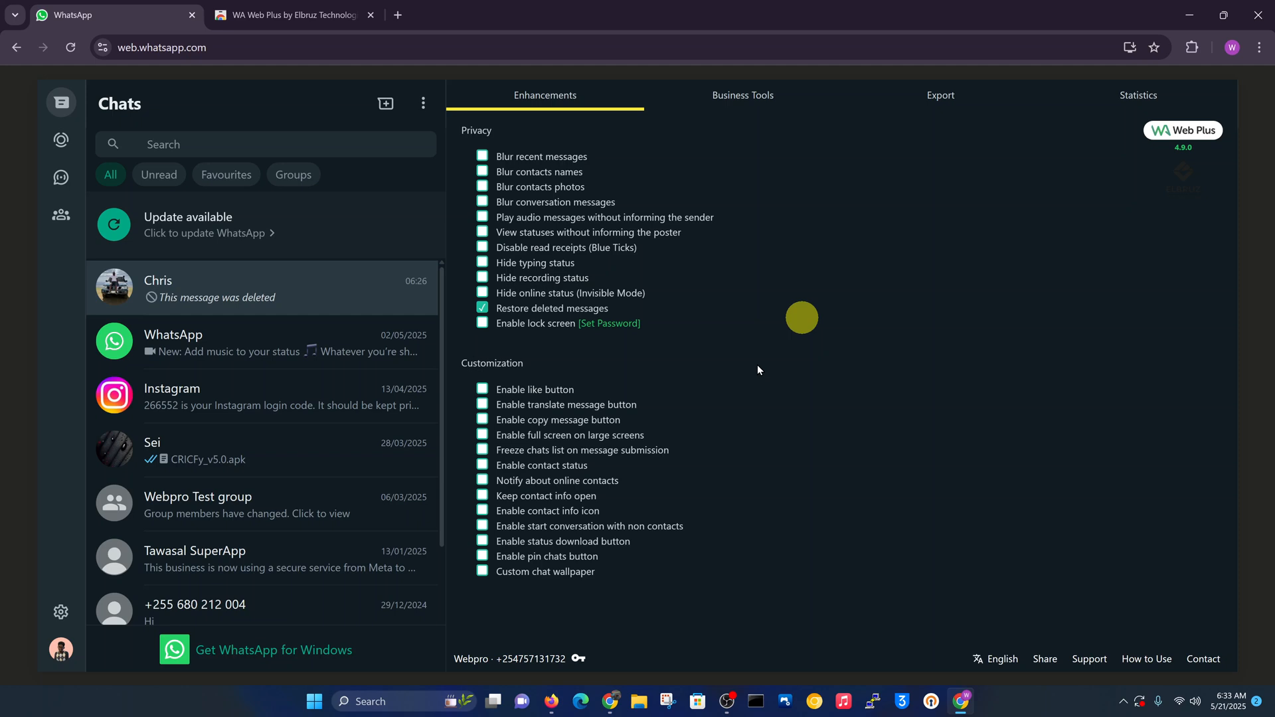
{"action": "mouse_move", "coordinate": [827, 461]}
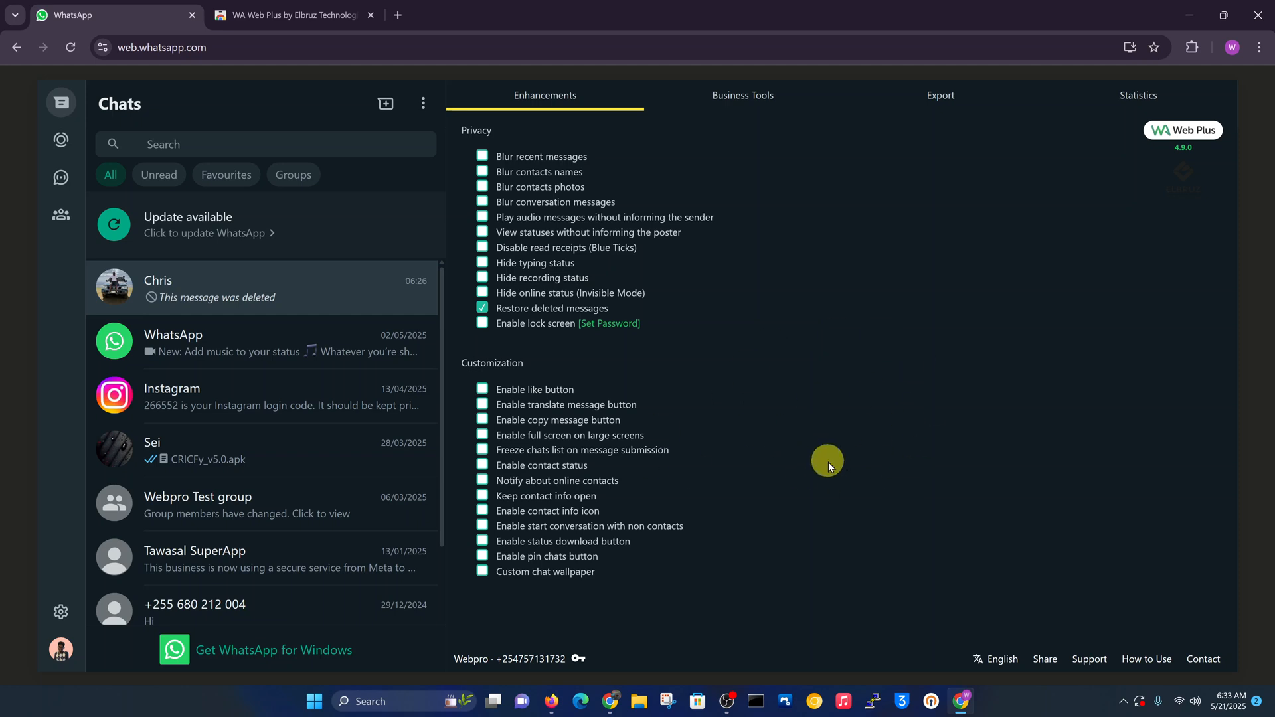
{"action": "left_click", "coordinate": [162, 48]}
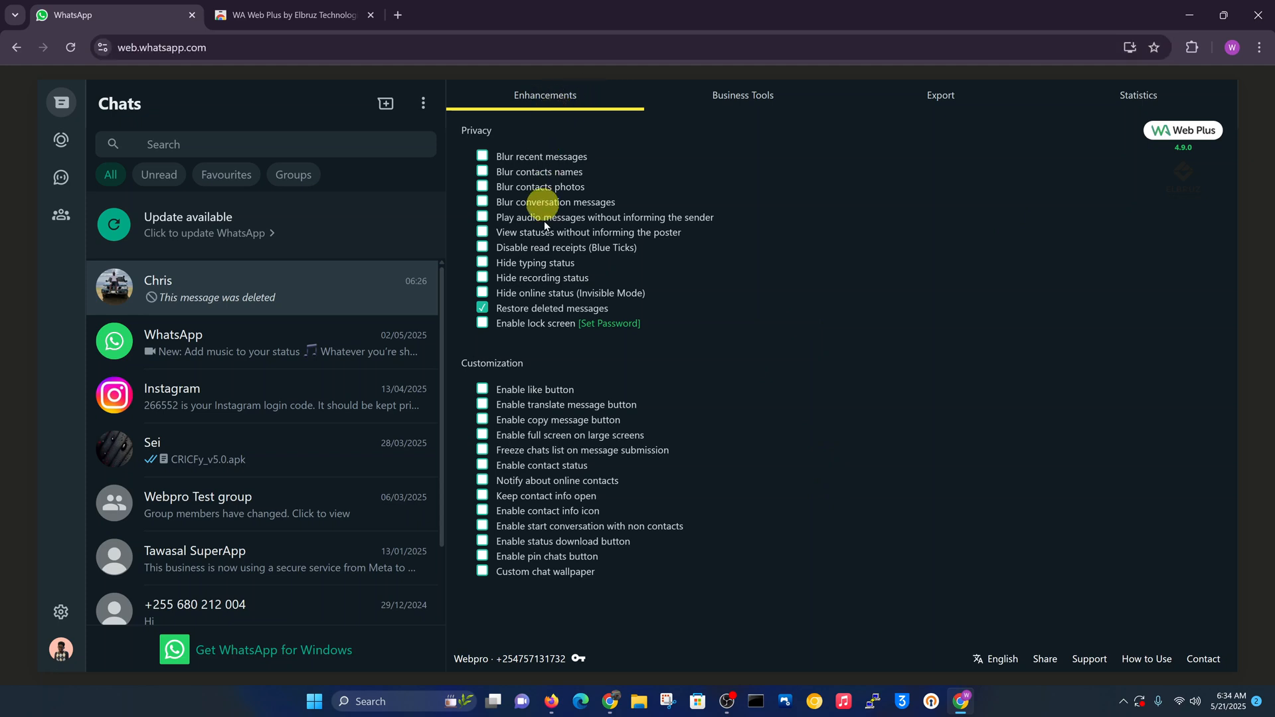
{"action": "mouse_move", "coordinate": [549, 318]}
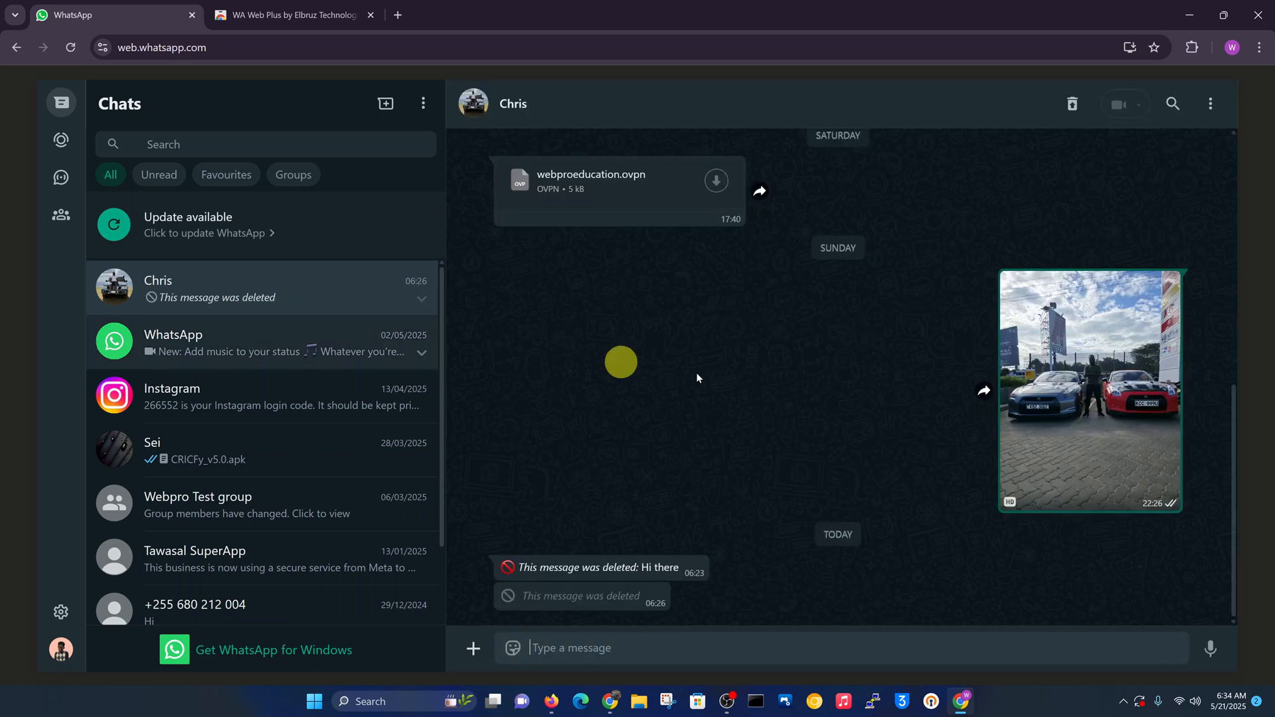
{"action": "mouse_move", "coordinate": [768, 386]}
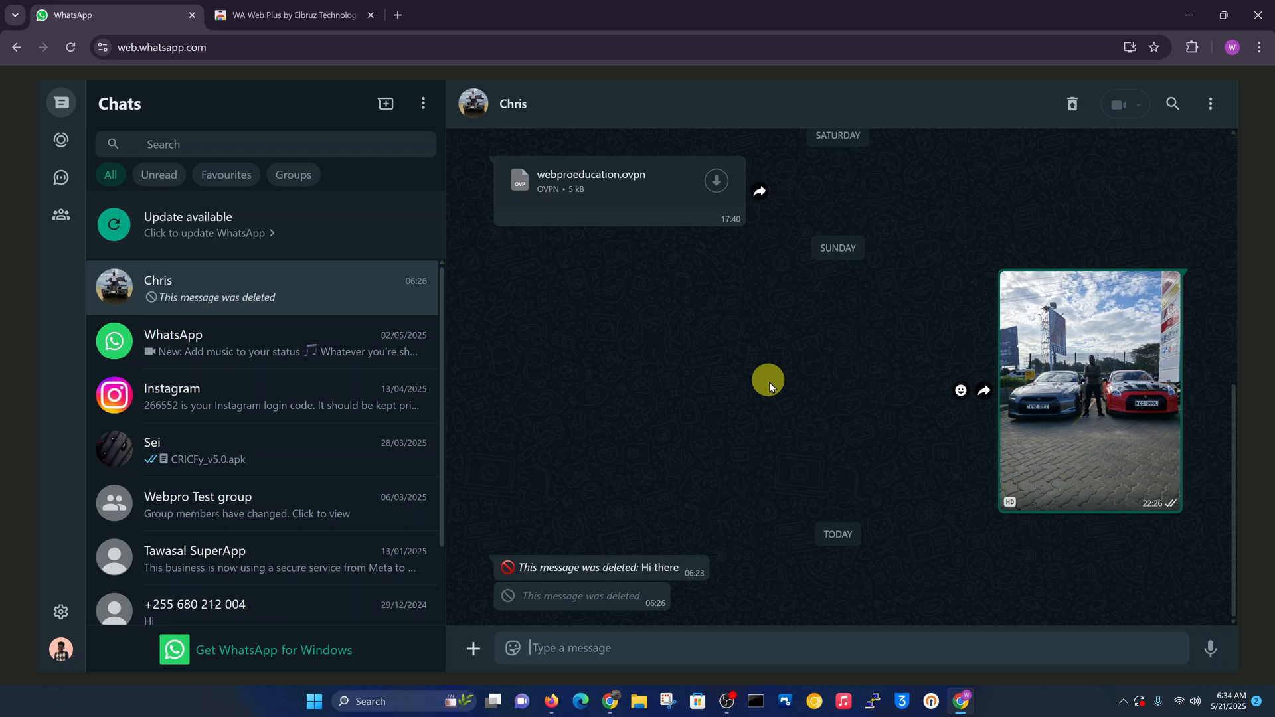
{"action": "mouse_move", "coordinate": [753, 386]}
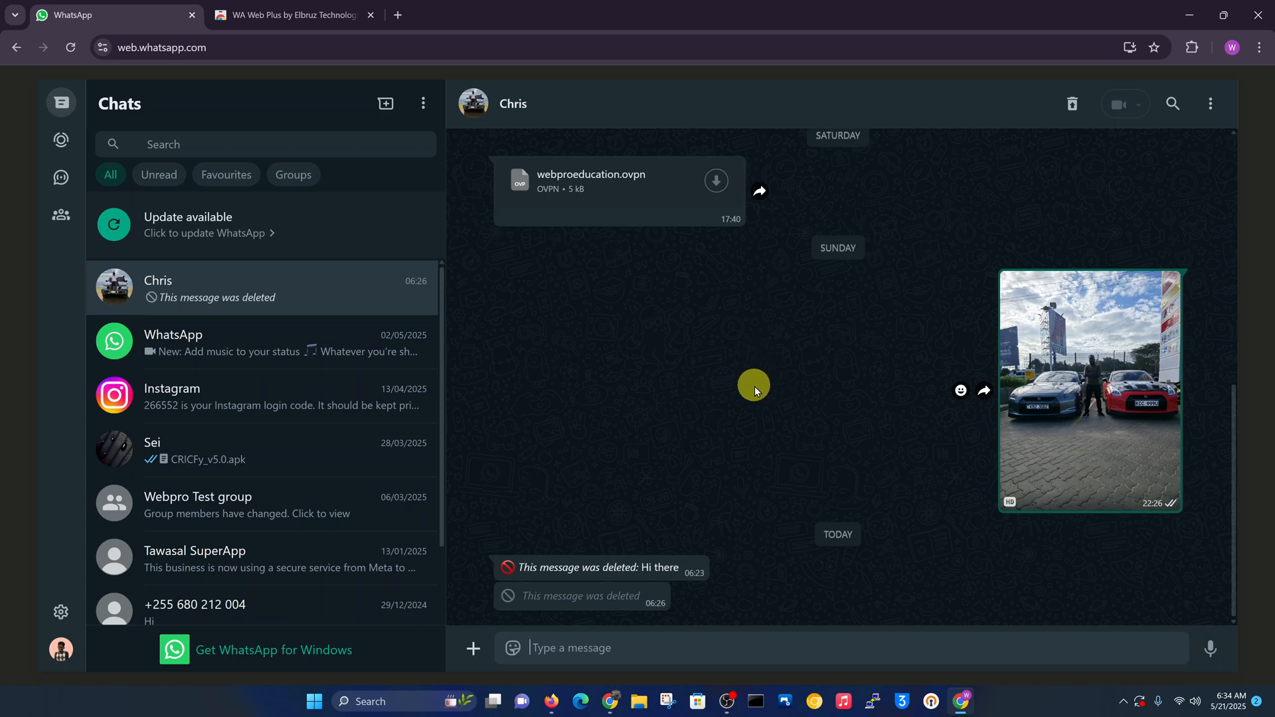
{"action": "mouse_move", "coordinate": [753, 393]}
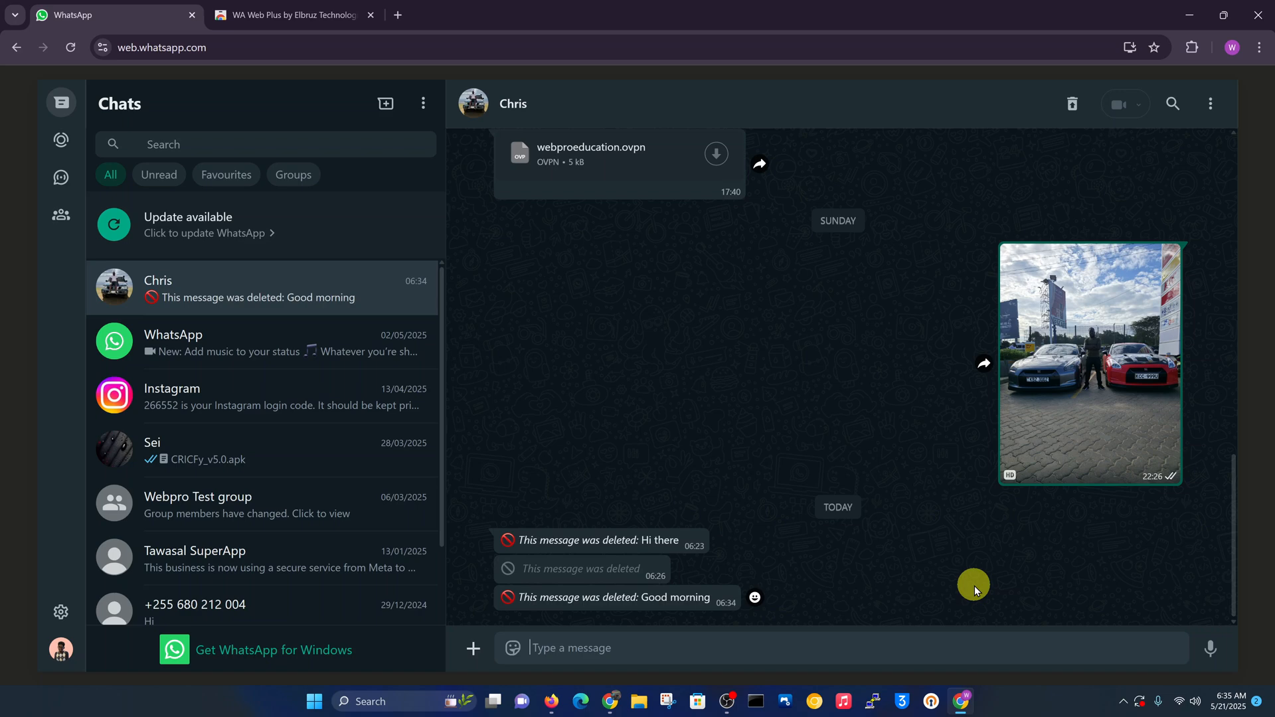
{"action": "mouse_move", "coordinate": [975, 575]}
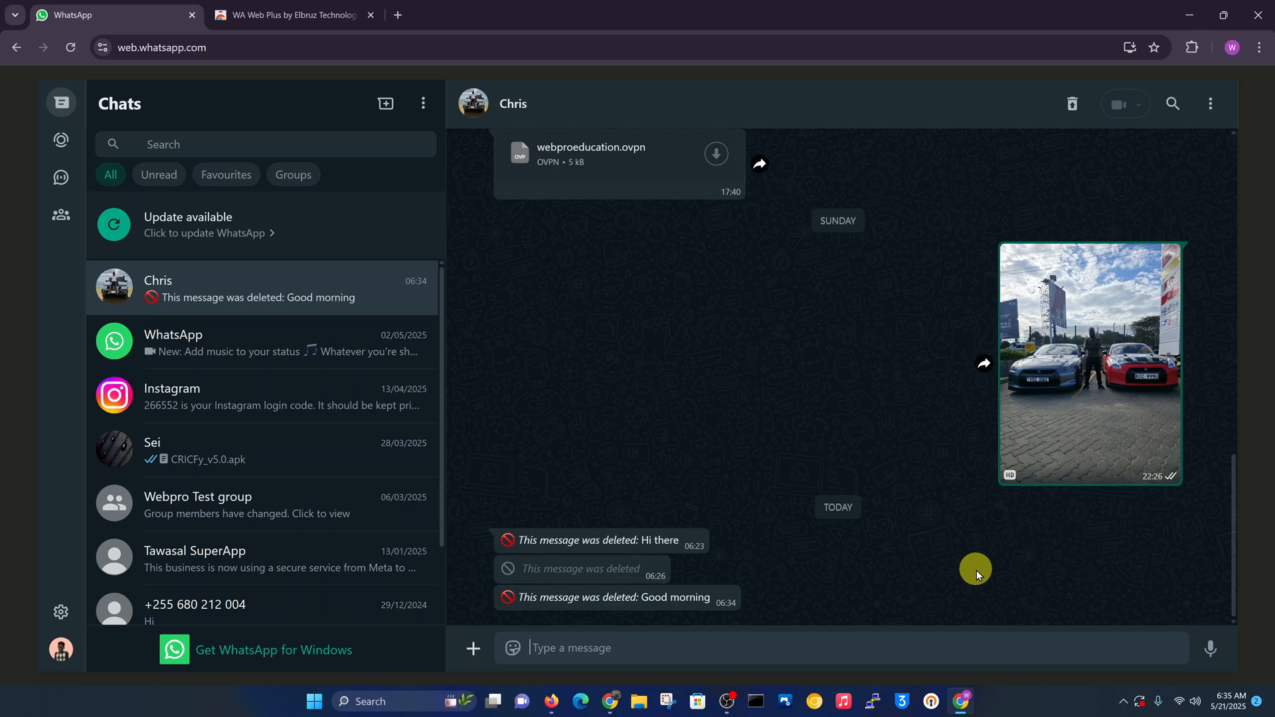
{"action": "left_click", "coordinate": [570, 648]}
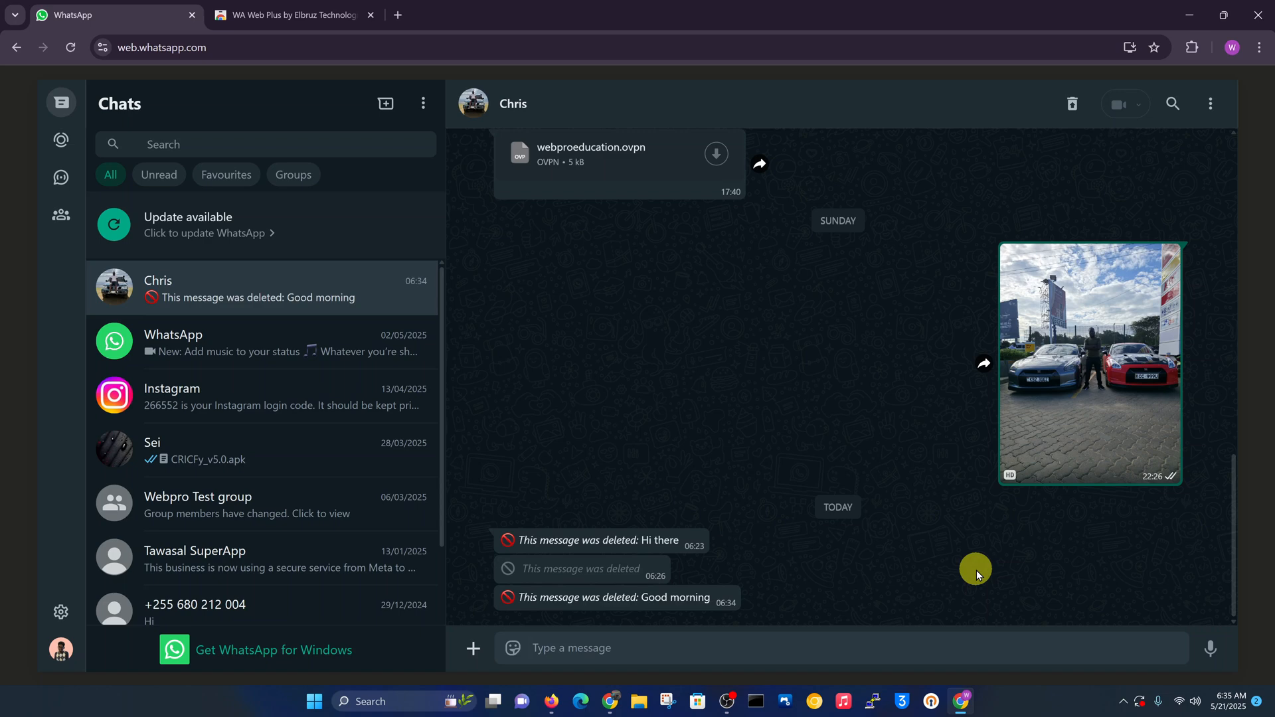
{"action": "mouse_move", "coordinate": [975, 202]}
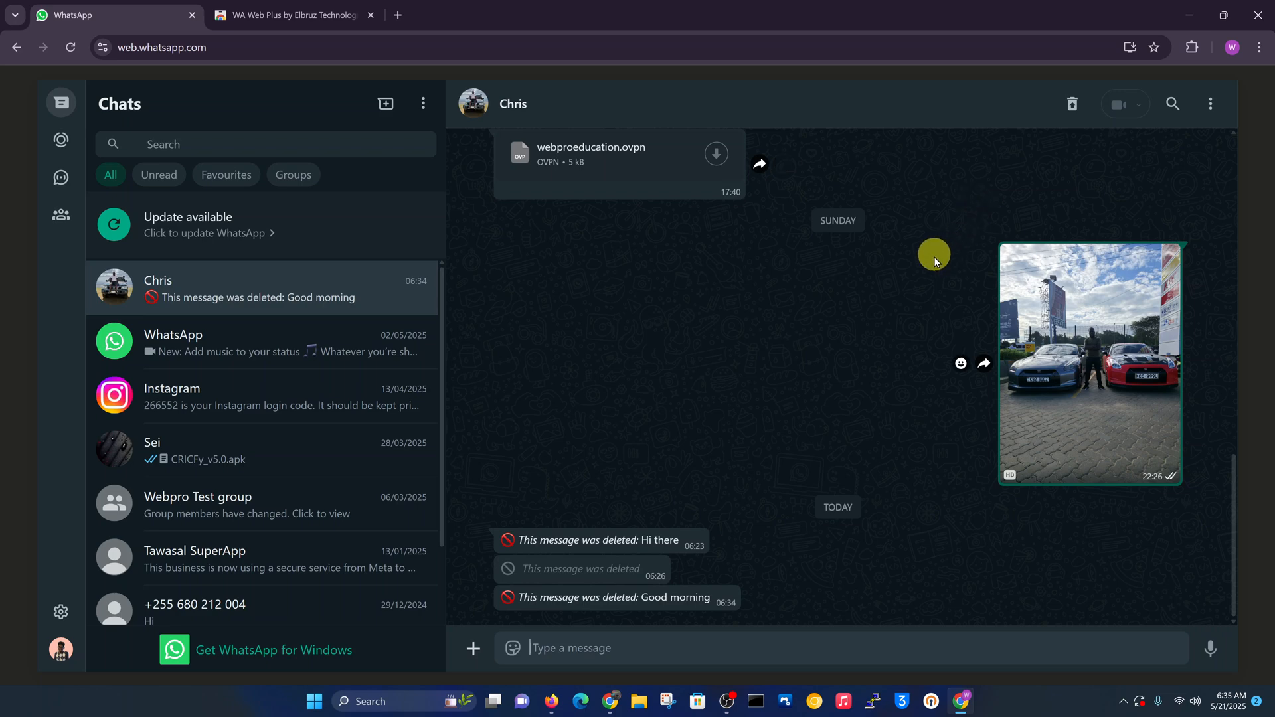
{"action": "mouse_move", "coordinate": [272, 14]}
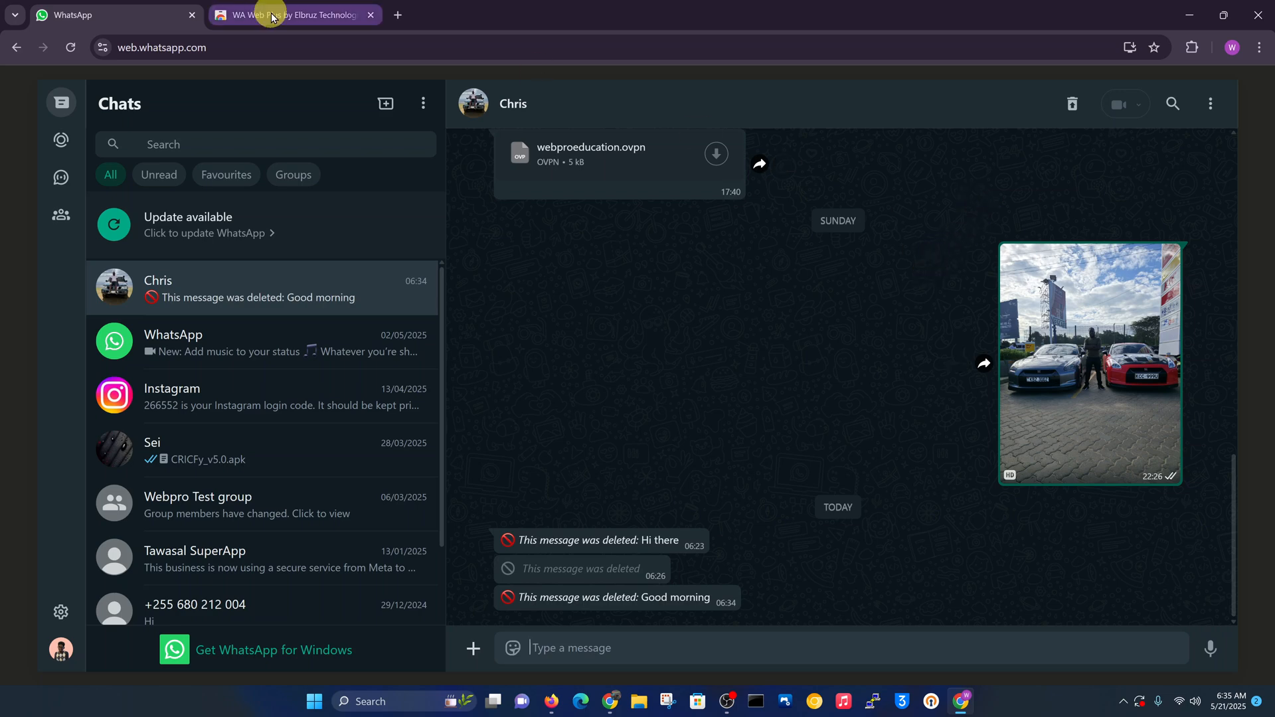
{"action": "left_click", "coordinate": [284, 15]}
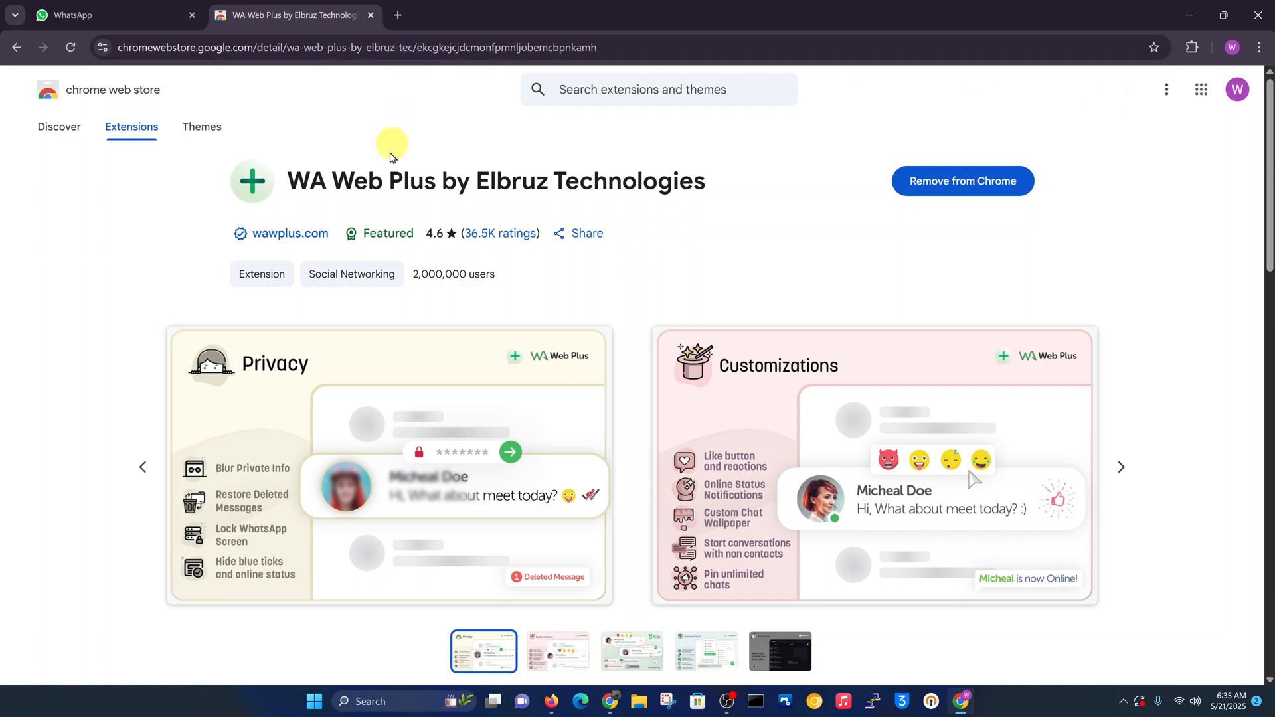
{"action": "scroll", "scroll_direction": "down", "scroll_amount": 3}
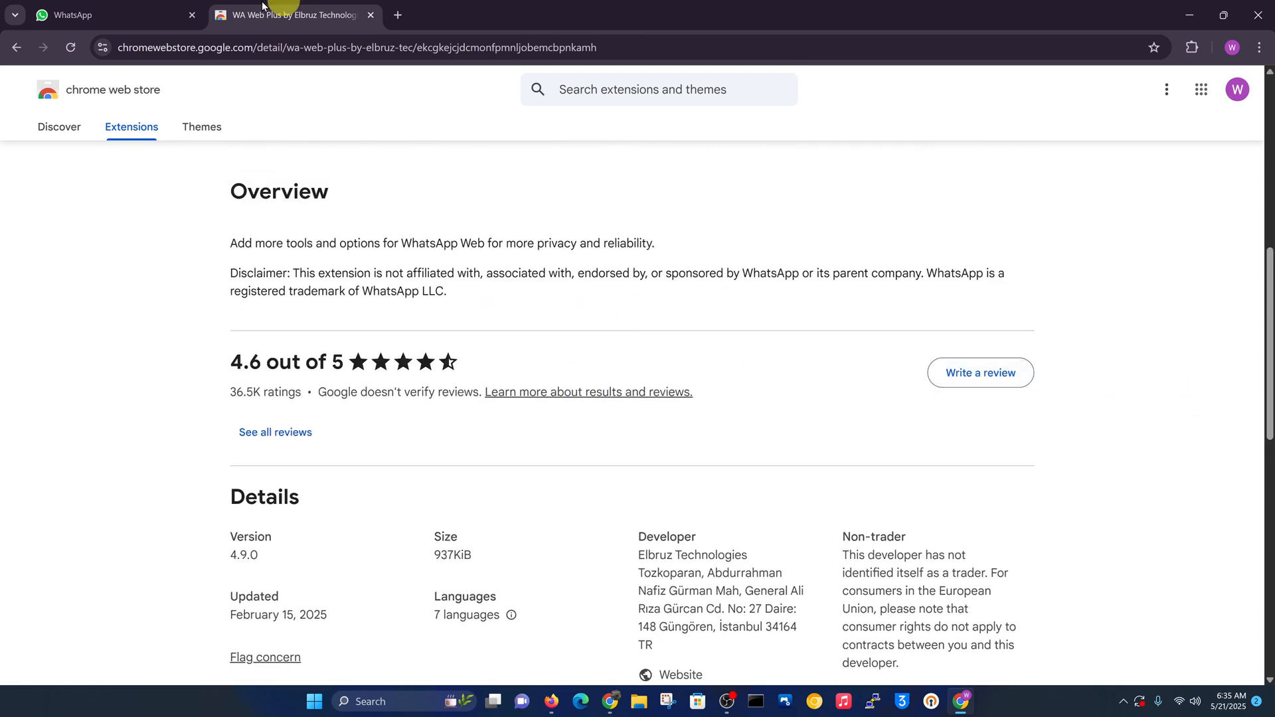
{"action": "left_click", "coordinate": [107, 15]}
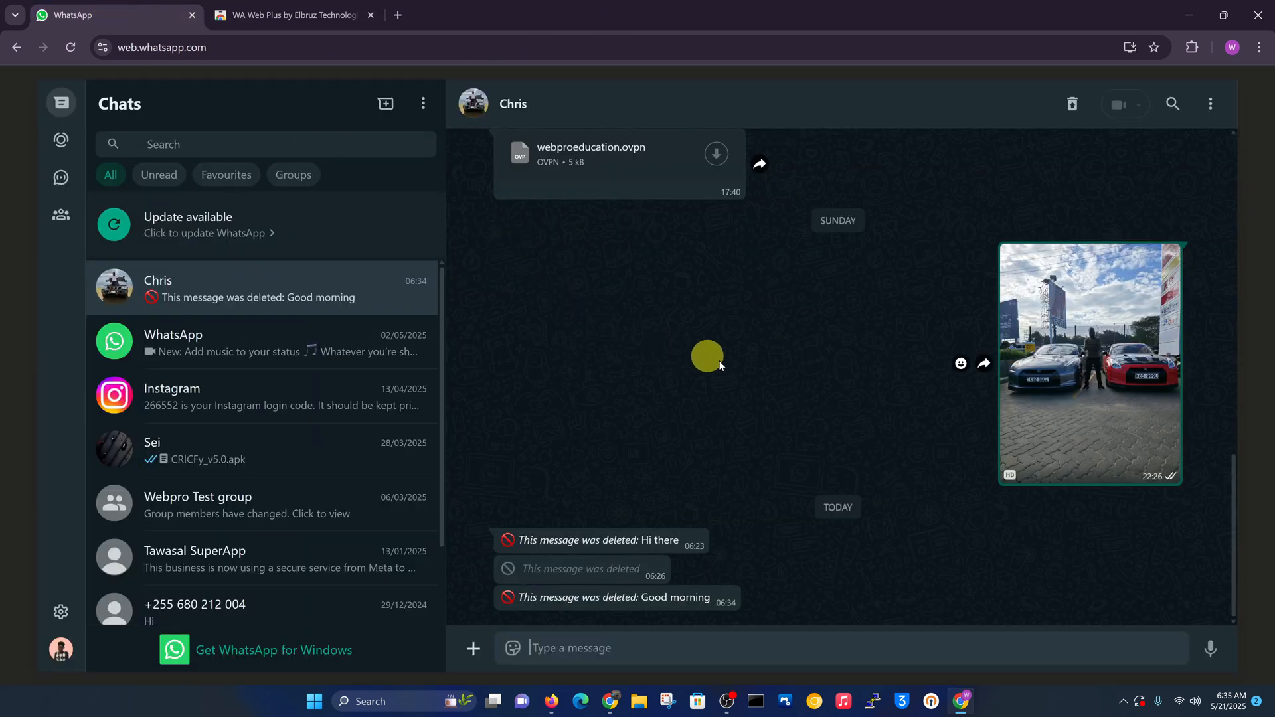
{"action": "mouse_move", "coordinate": [719, 356]}
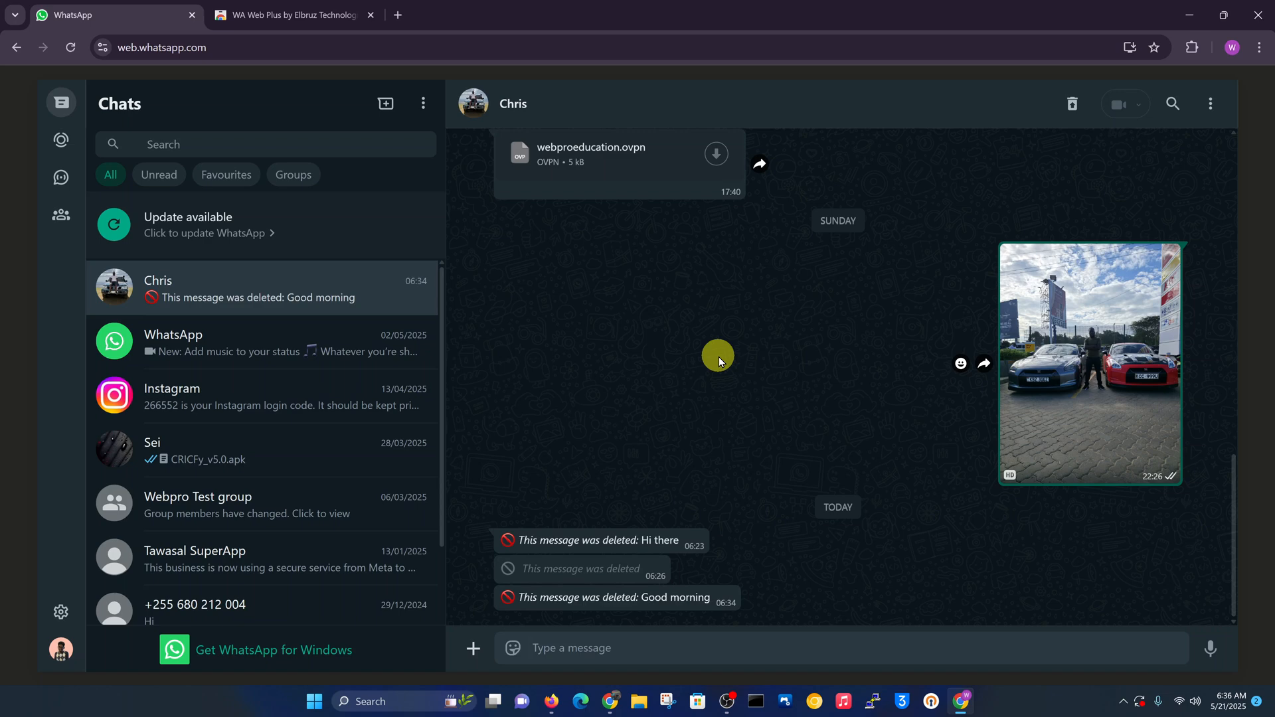
{"action": "mouse_move", "coordinate": [777, 422]}
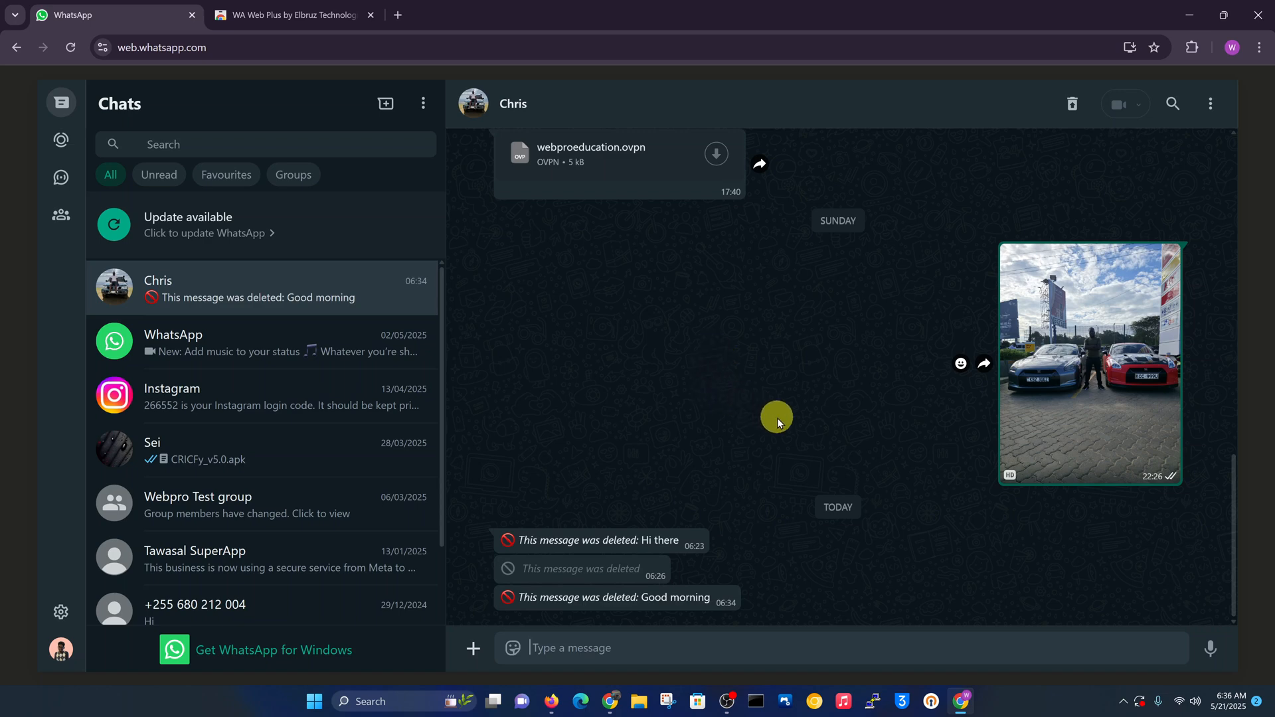